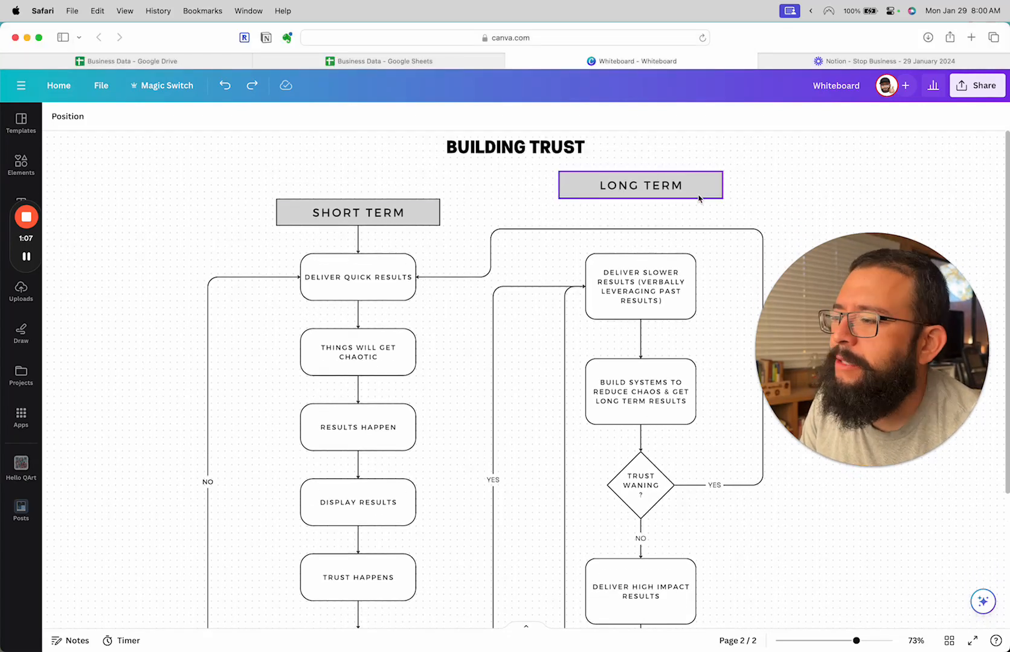
pyautogui.click(358, 212)
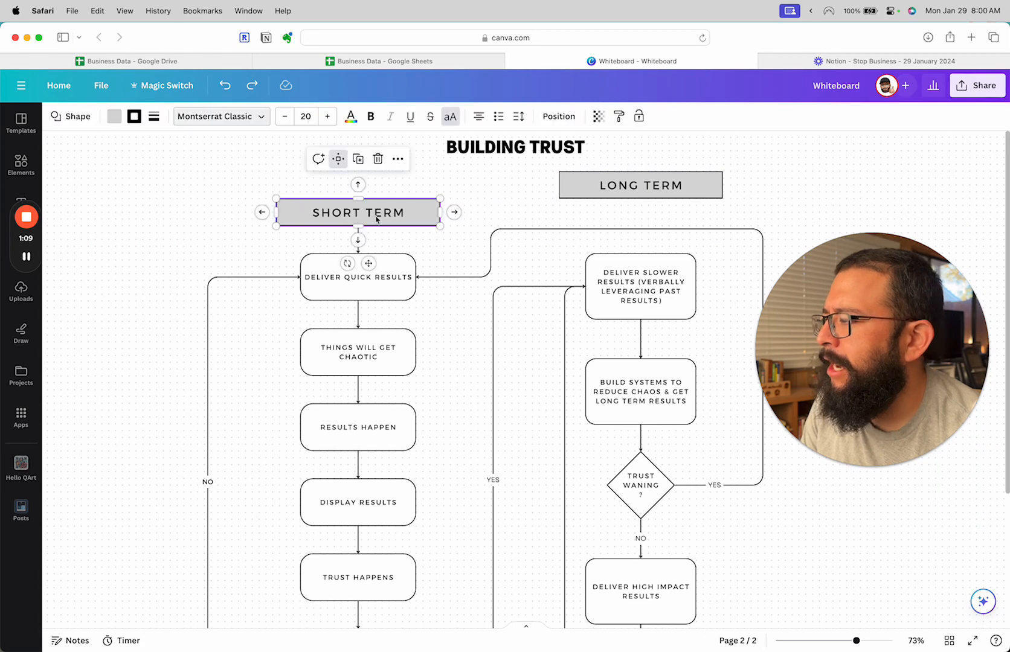
pyautogui.scroll(-3)
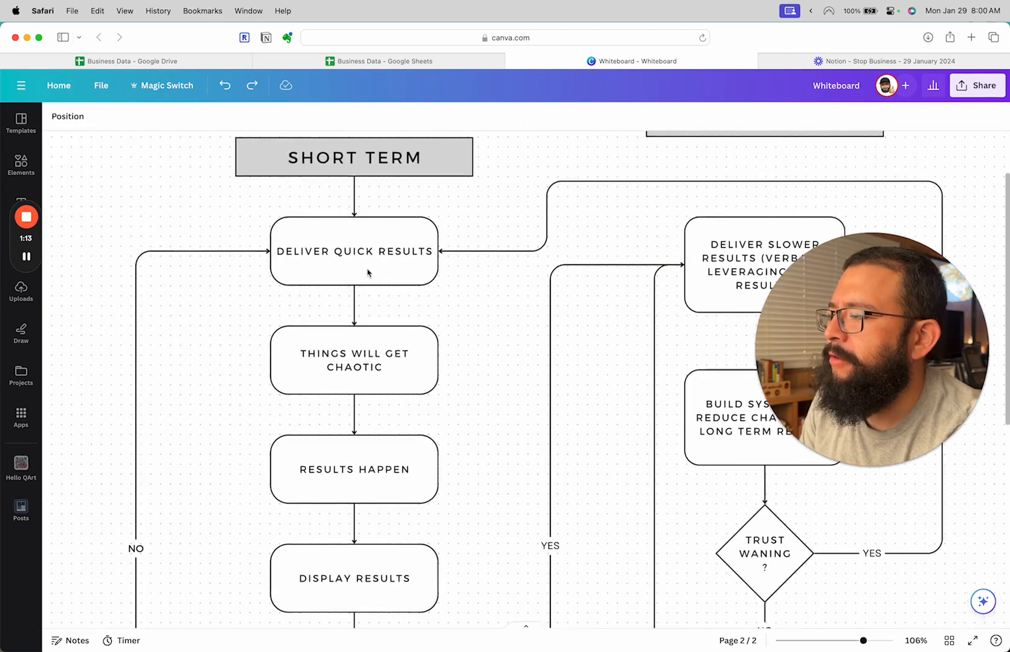
pyautogui.click(354, 252)
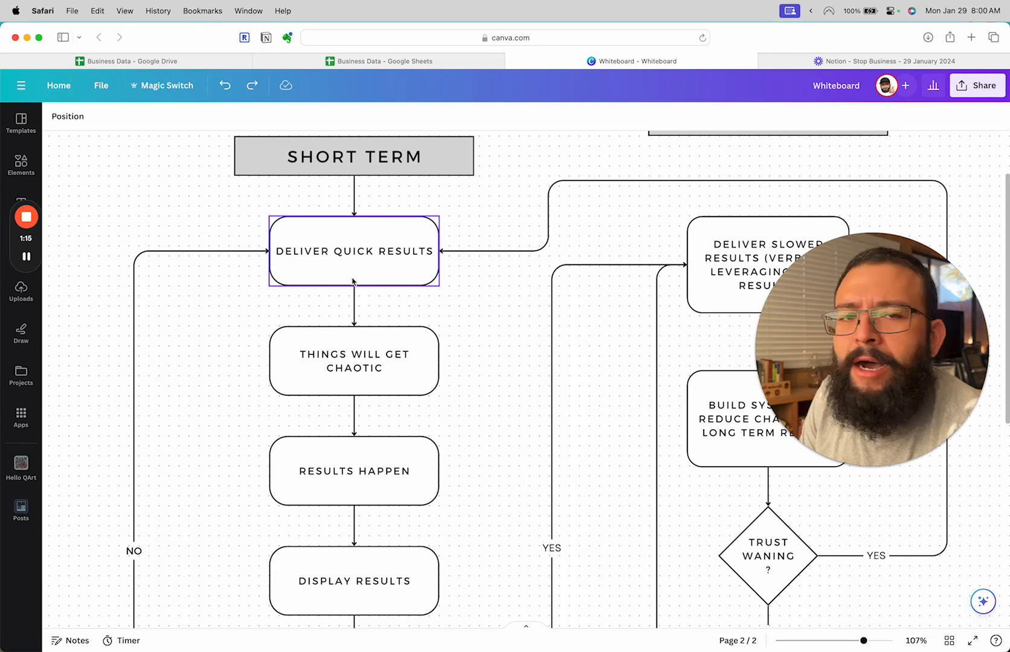
pyautogui.click(353, 360)
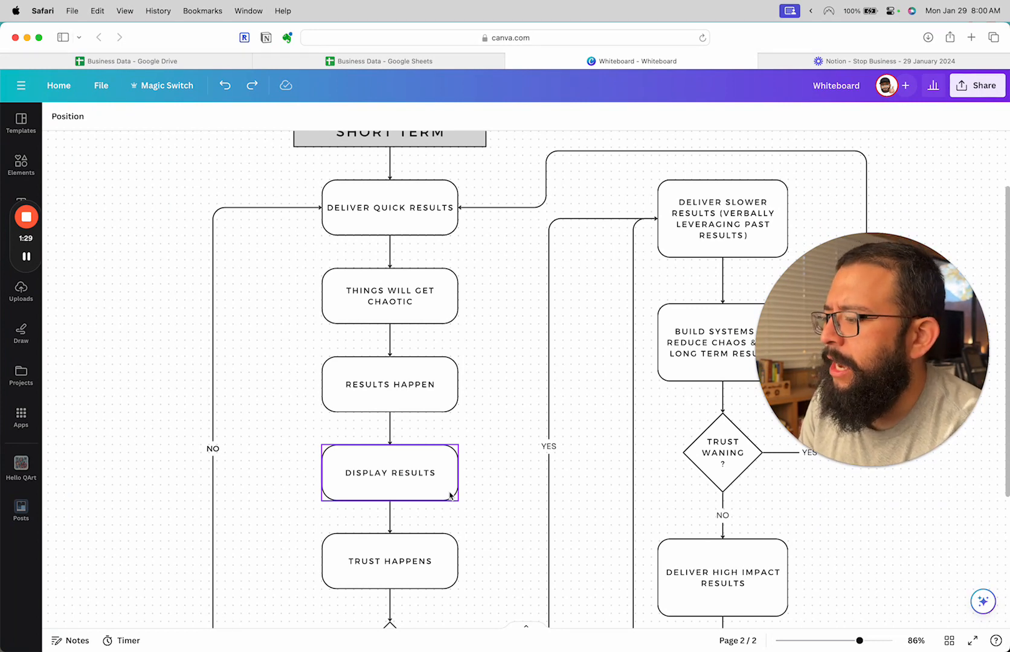
pyautogui.scroll(-3)
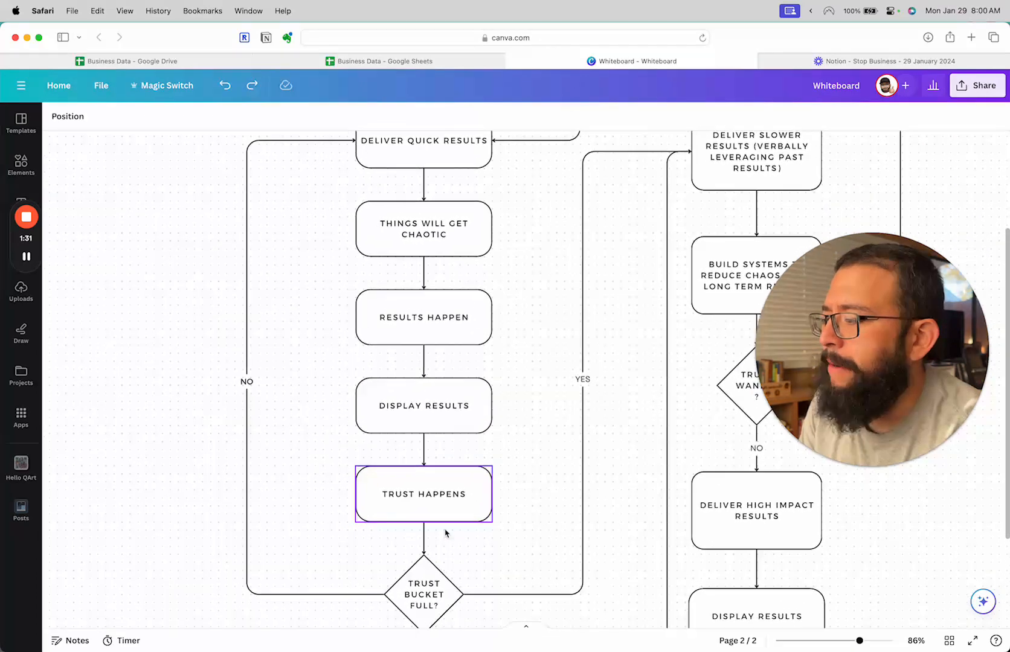
pyautogui.scroll(-3)
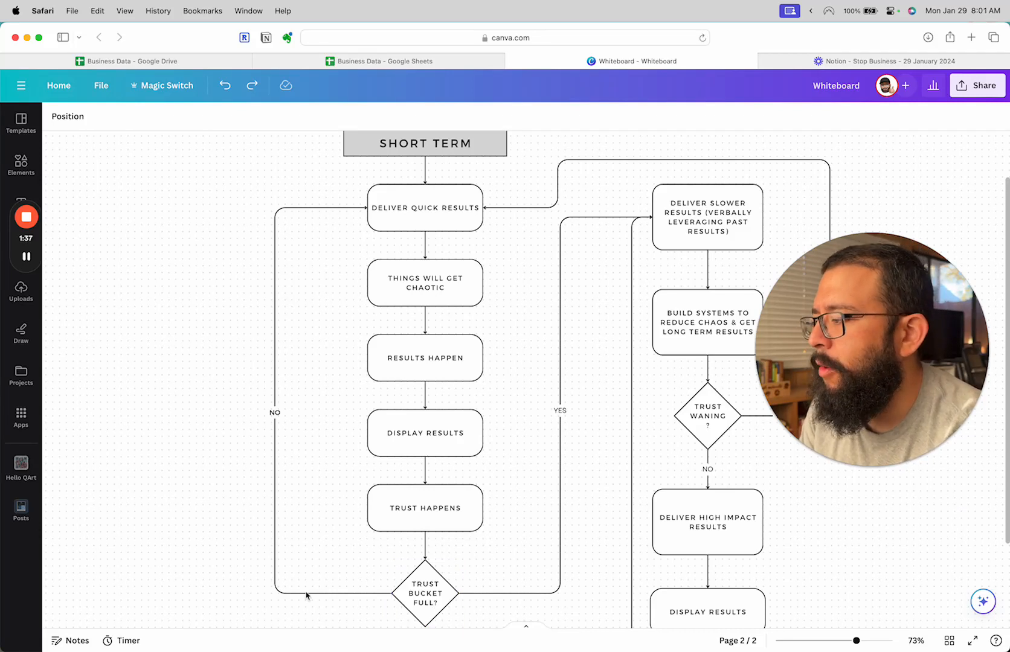
pyautogui.click(425, 207)
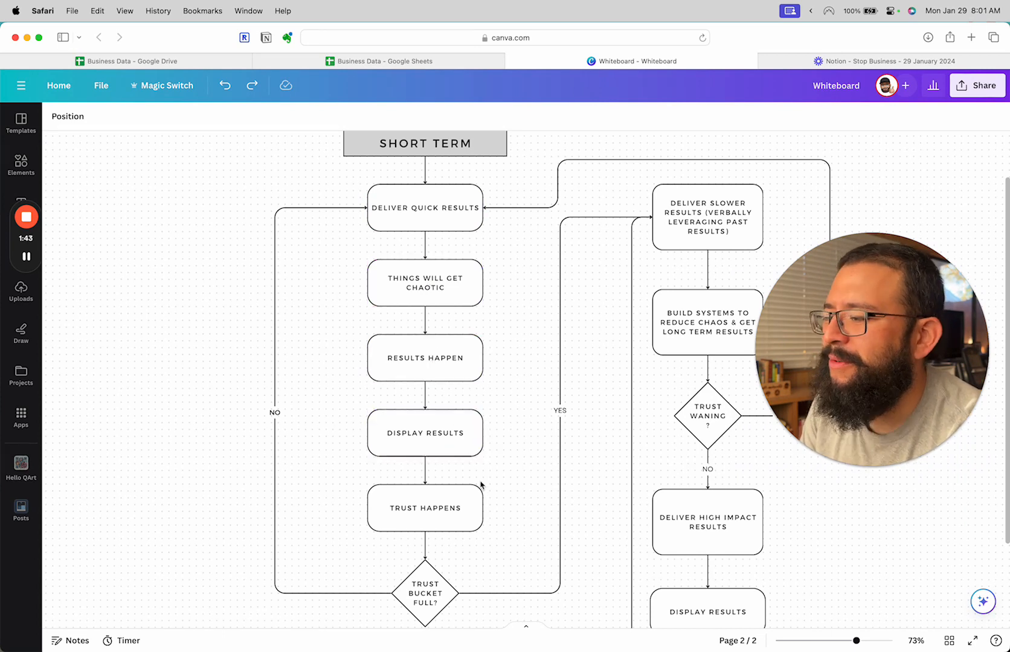
pyautogui.click(426, 593)
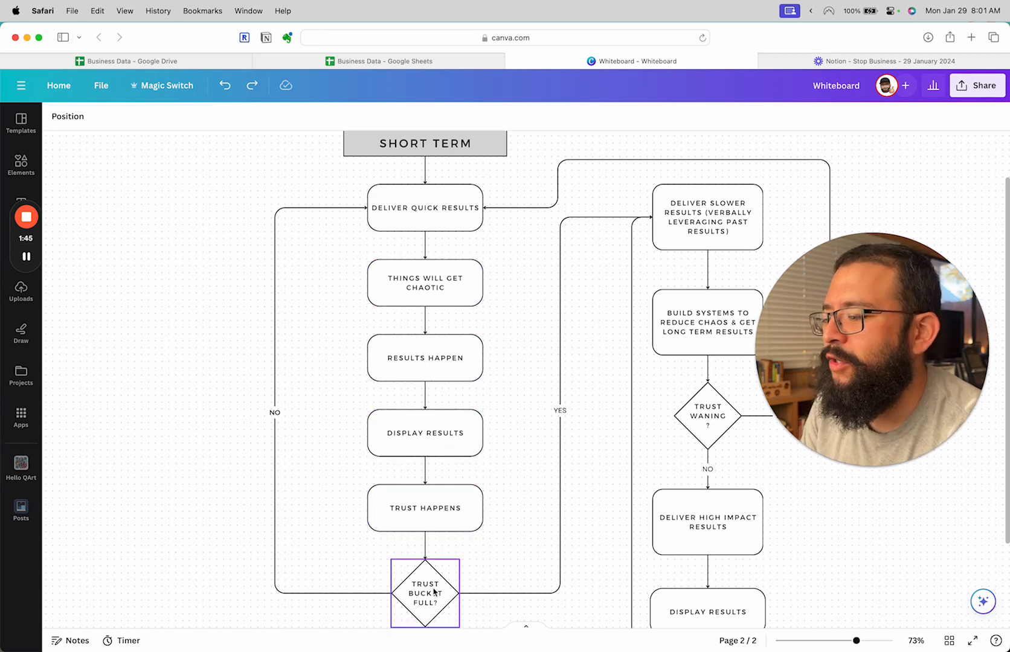
pyautogui.click(424, 207)
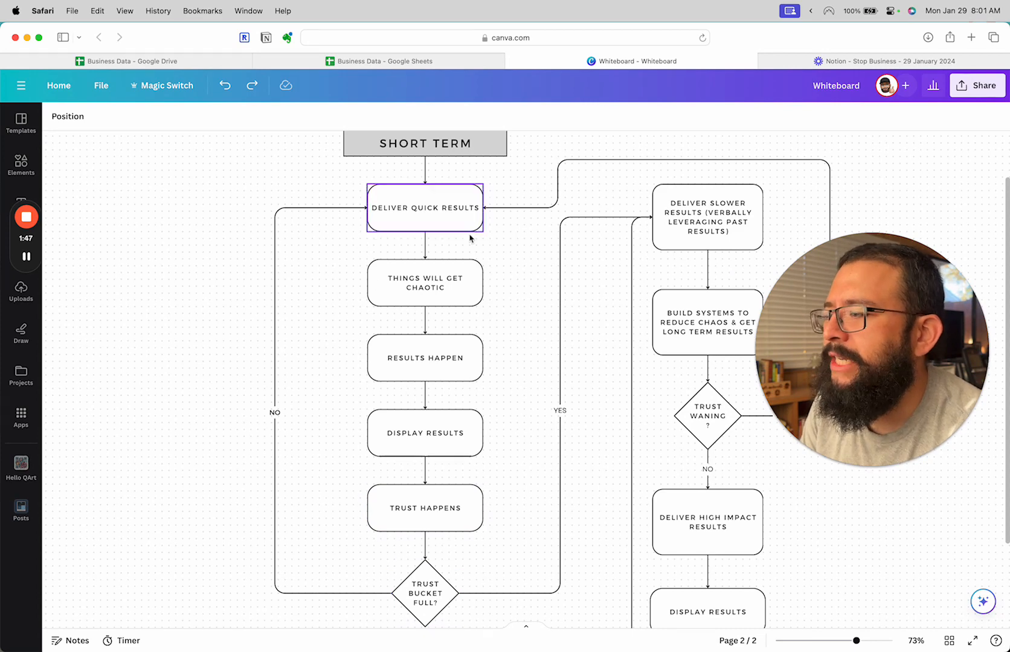
pyautogui.rightClick(425, 593)
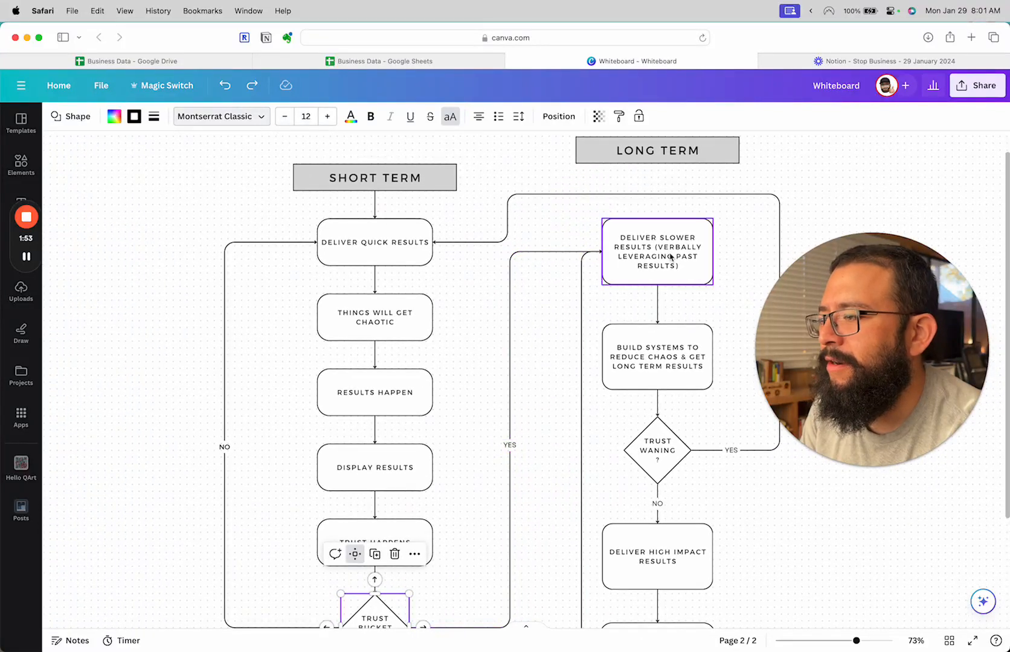
pyautogui.click(656, 251)
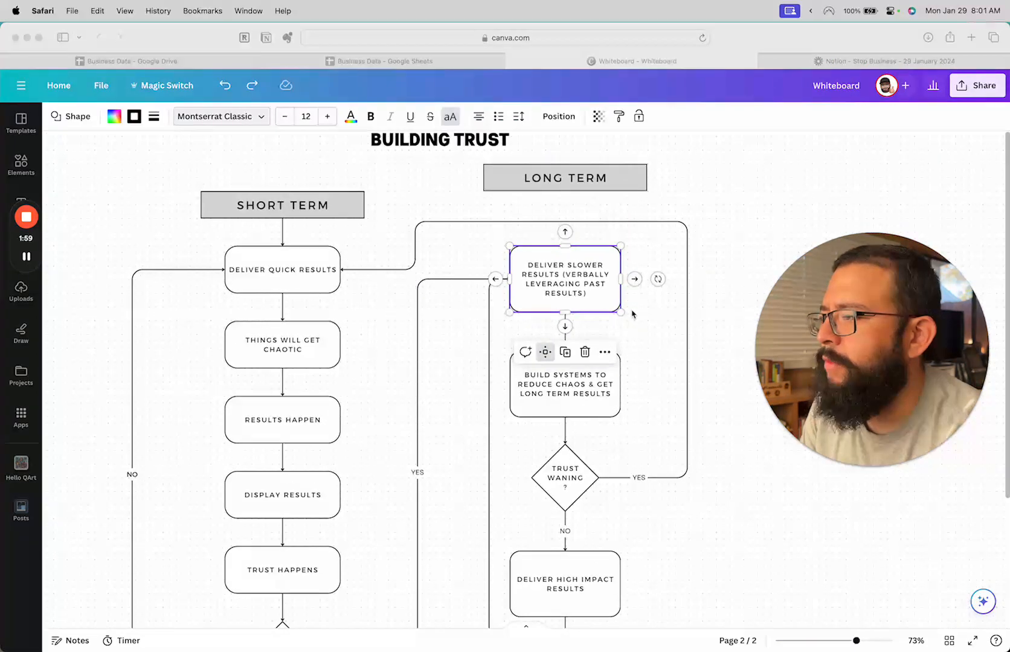
pyautogui.click(691, 262)
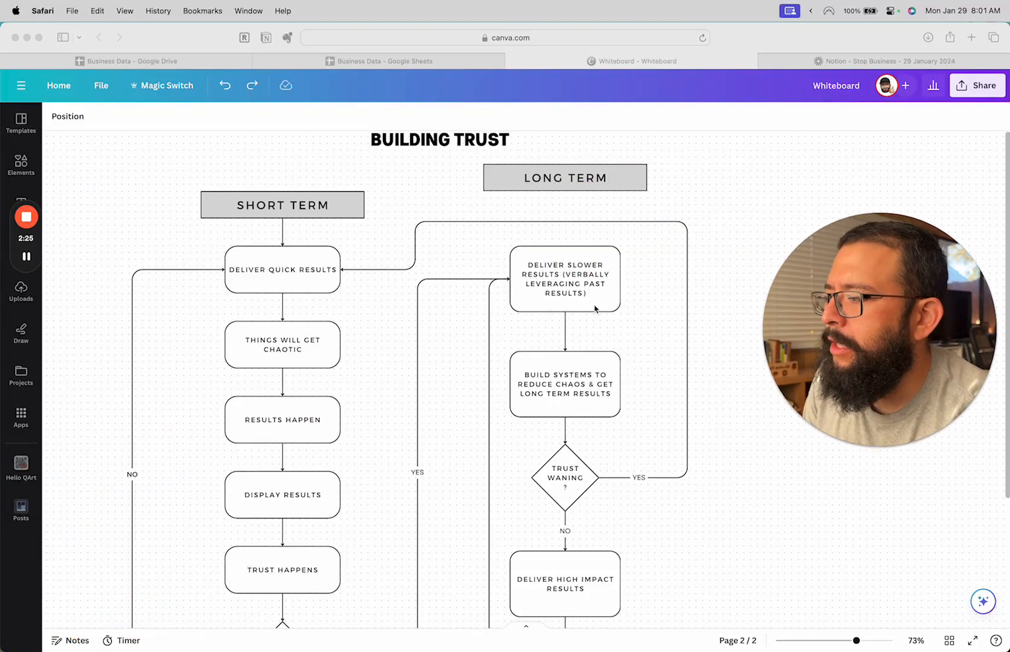
pyautogui.click(564, 278)
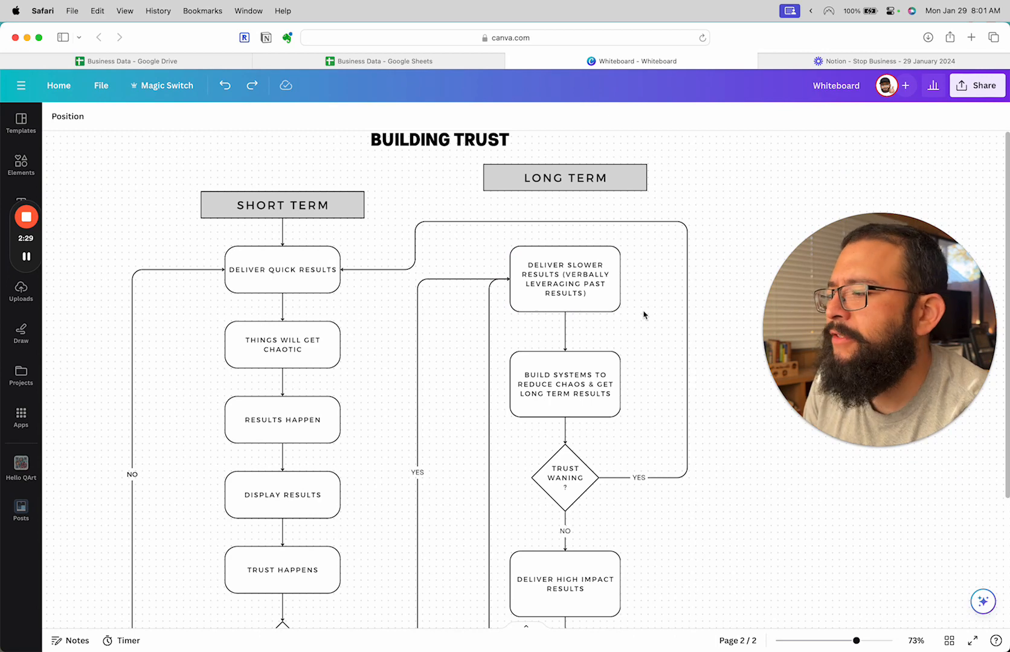
pyautogui.click(564, 384)
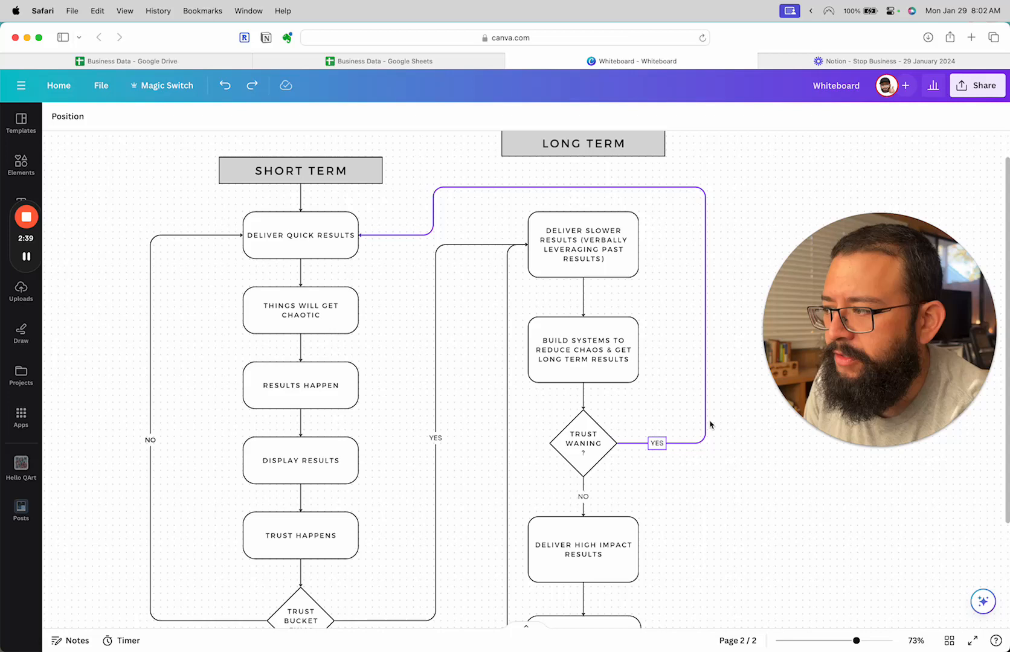
pyautogui.click(301, 235)
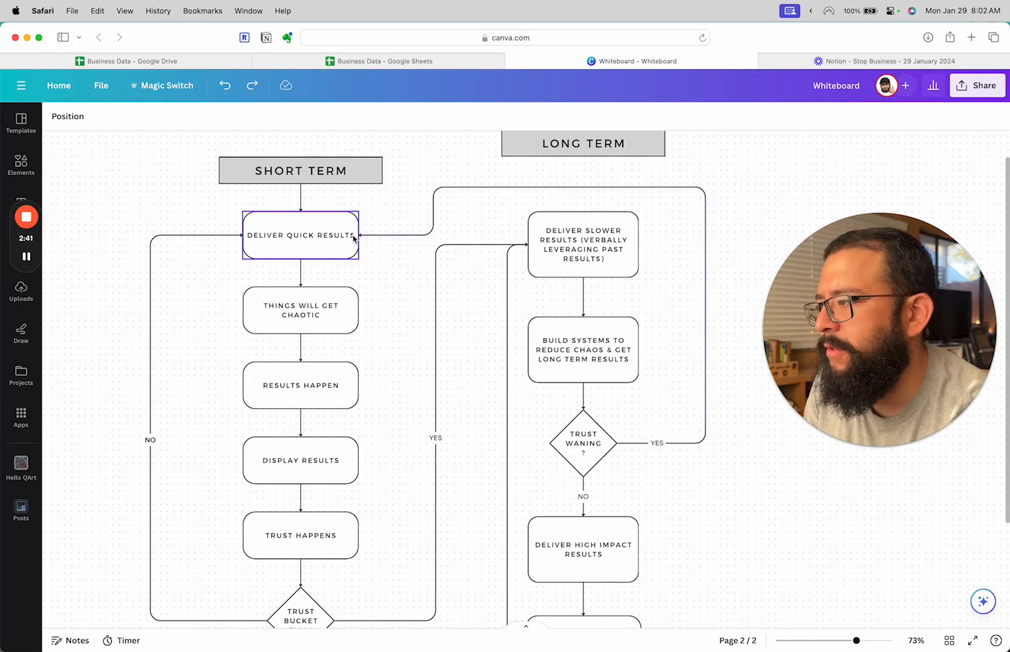
pyautogui.click(300, 234)
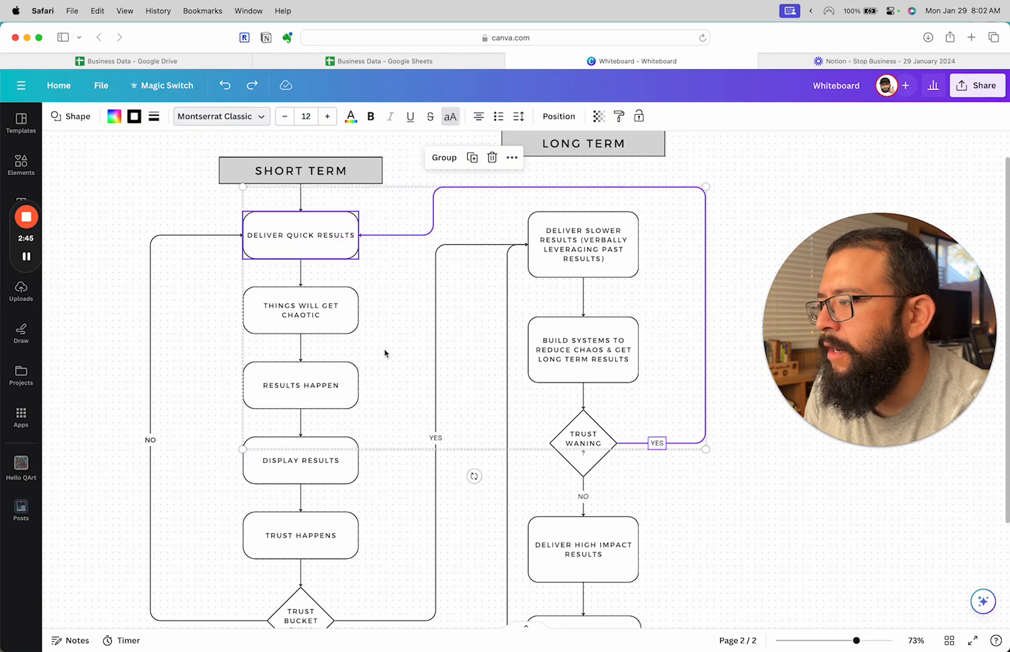
pyautogui.click(582, 443)
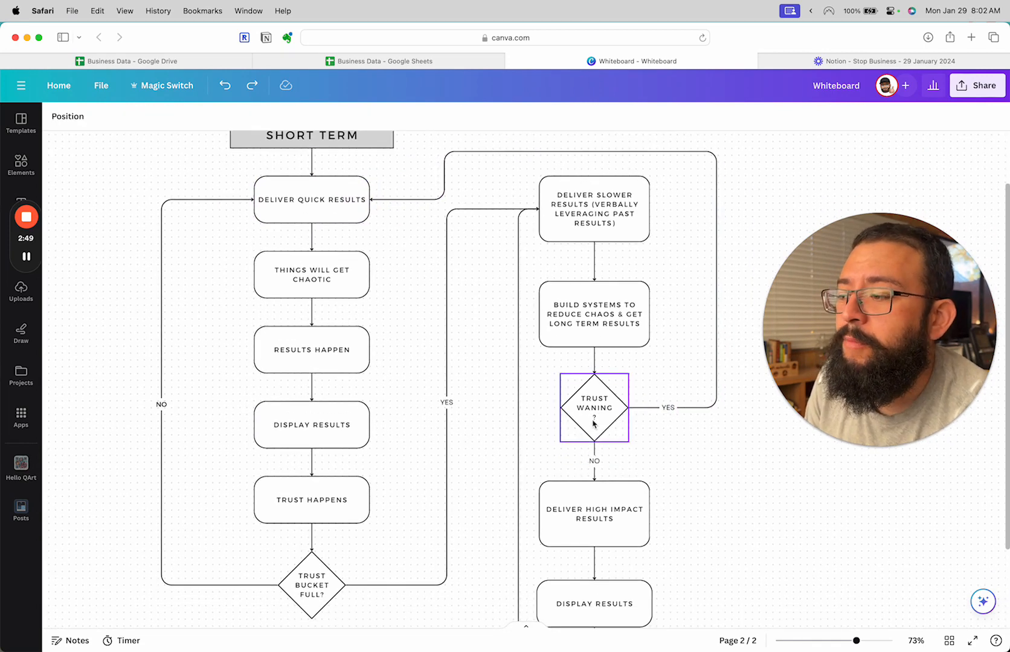
pyautogui.scroll(-3)
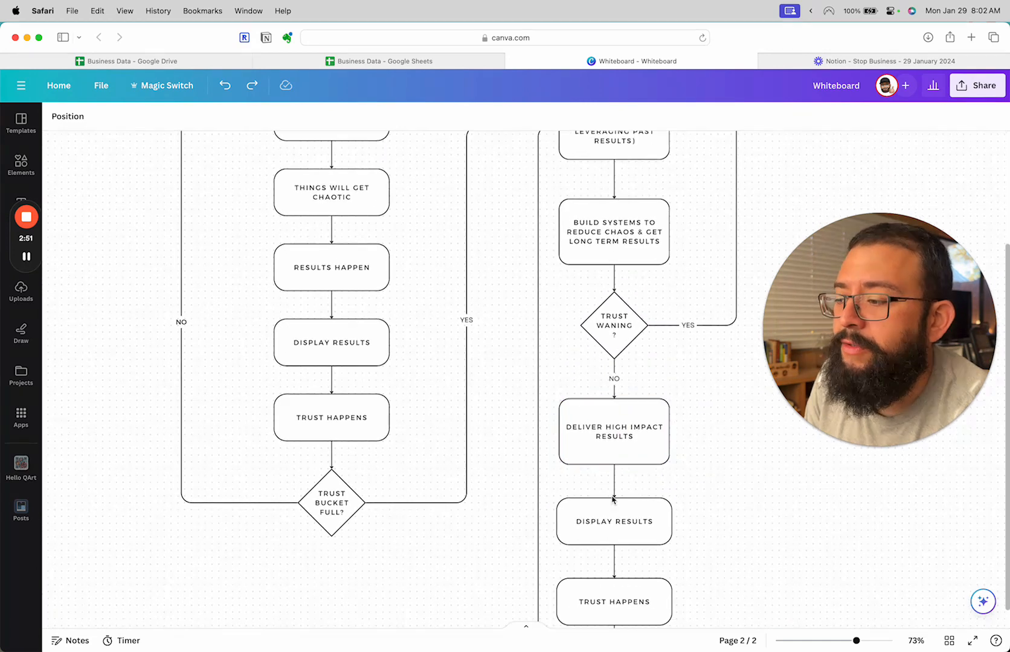
pyautogui.click(612, 602)
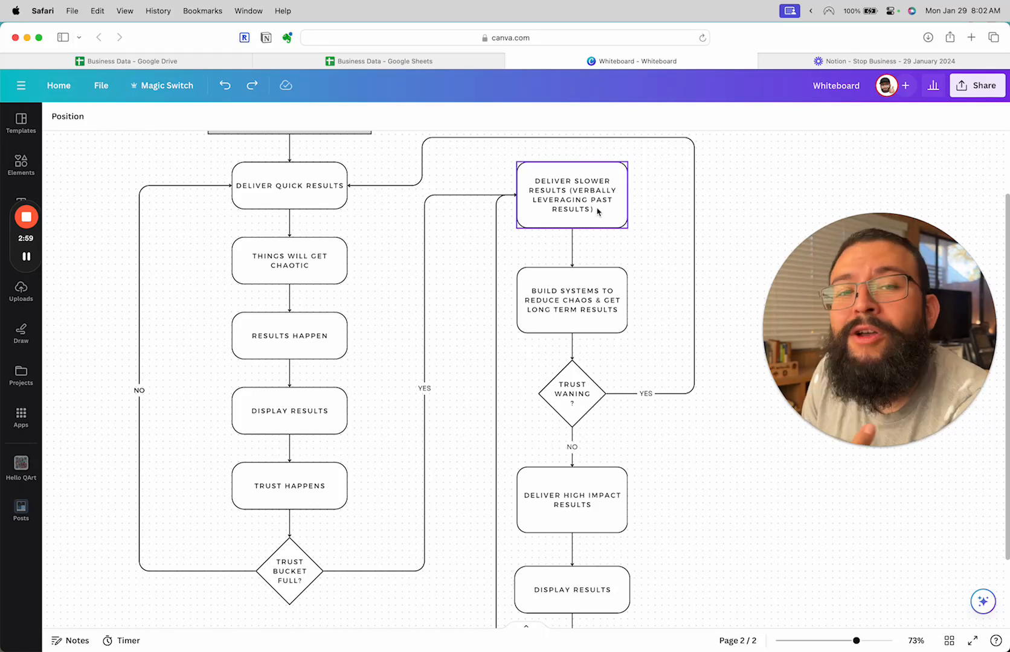
pyautogui.click(572, 301)
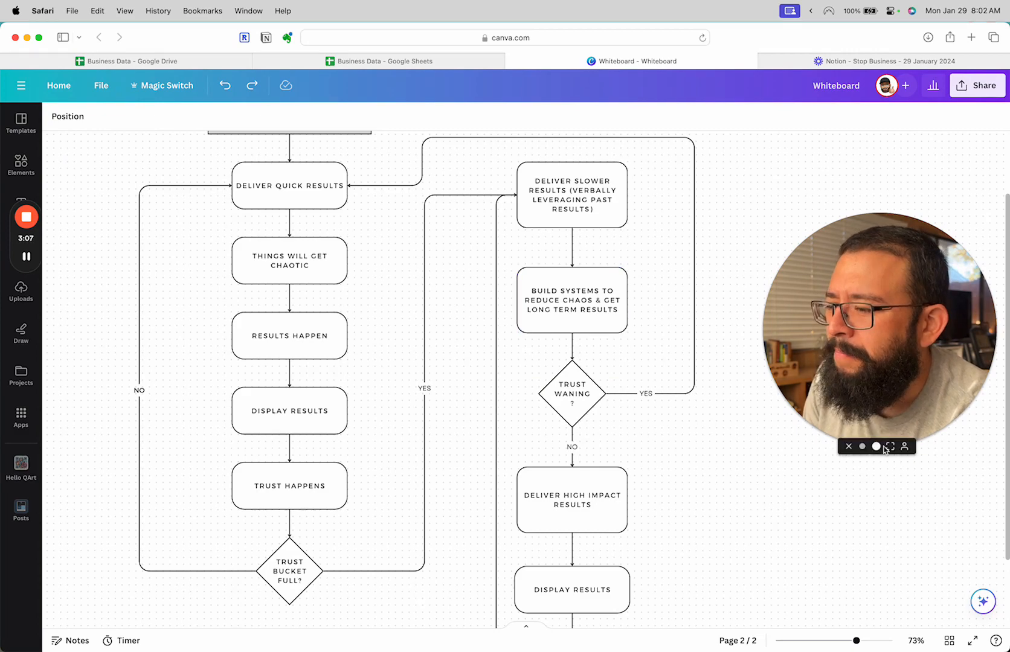
pyautogui.click(890, 447)
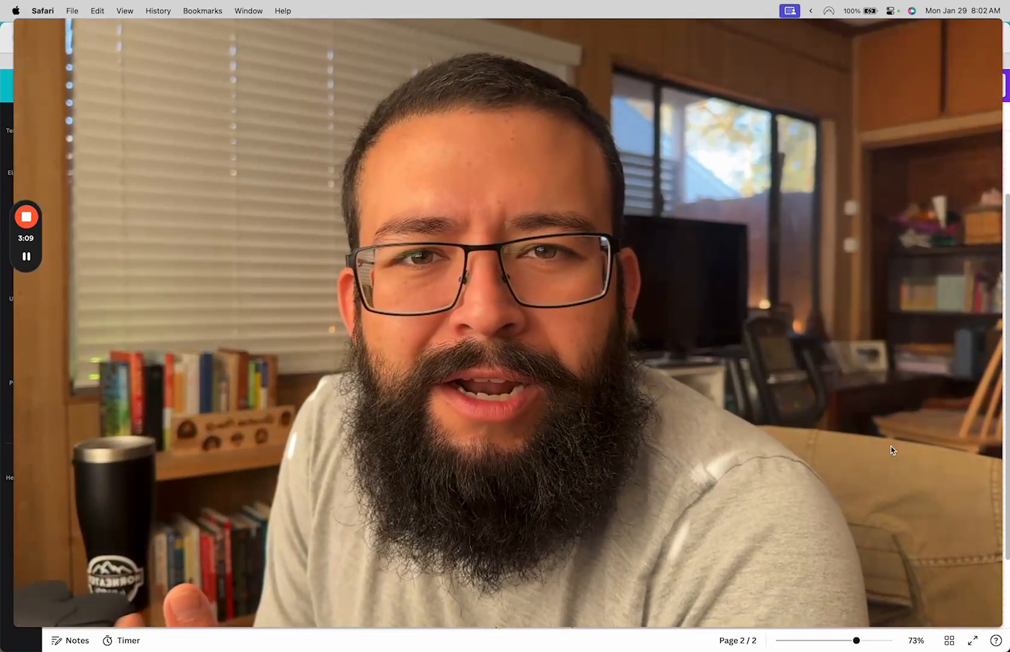